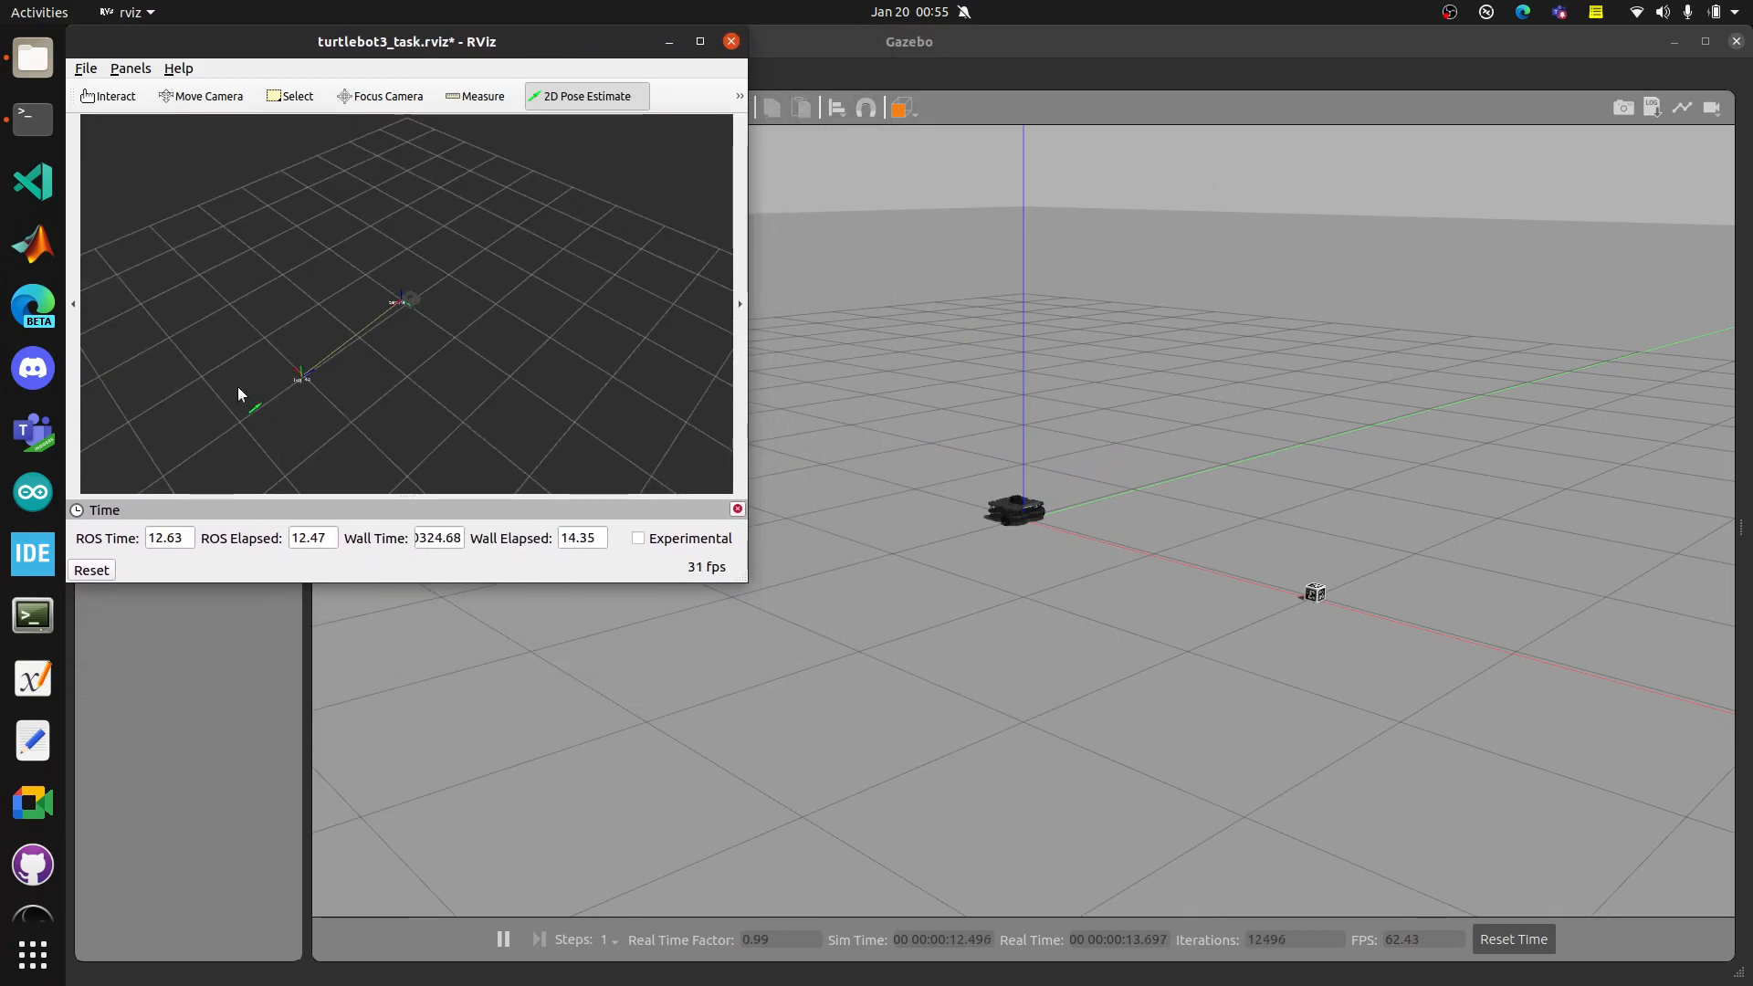
mouse_move(262, 376)
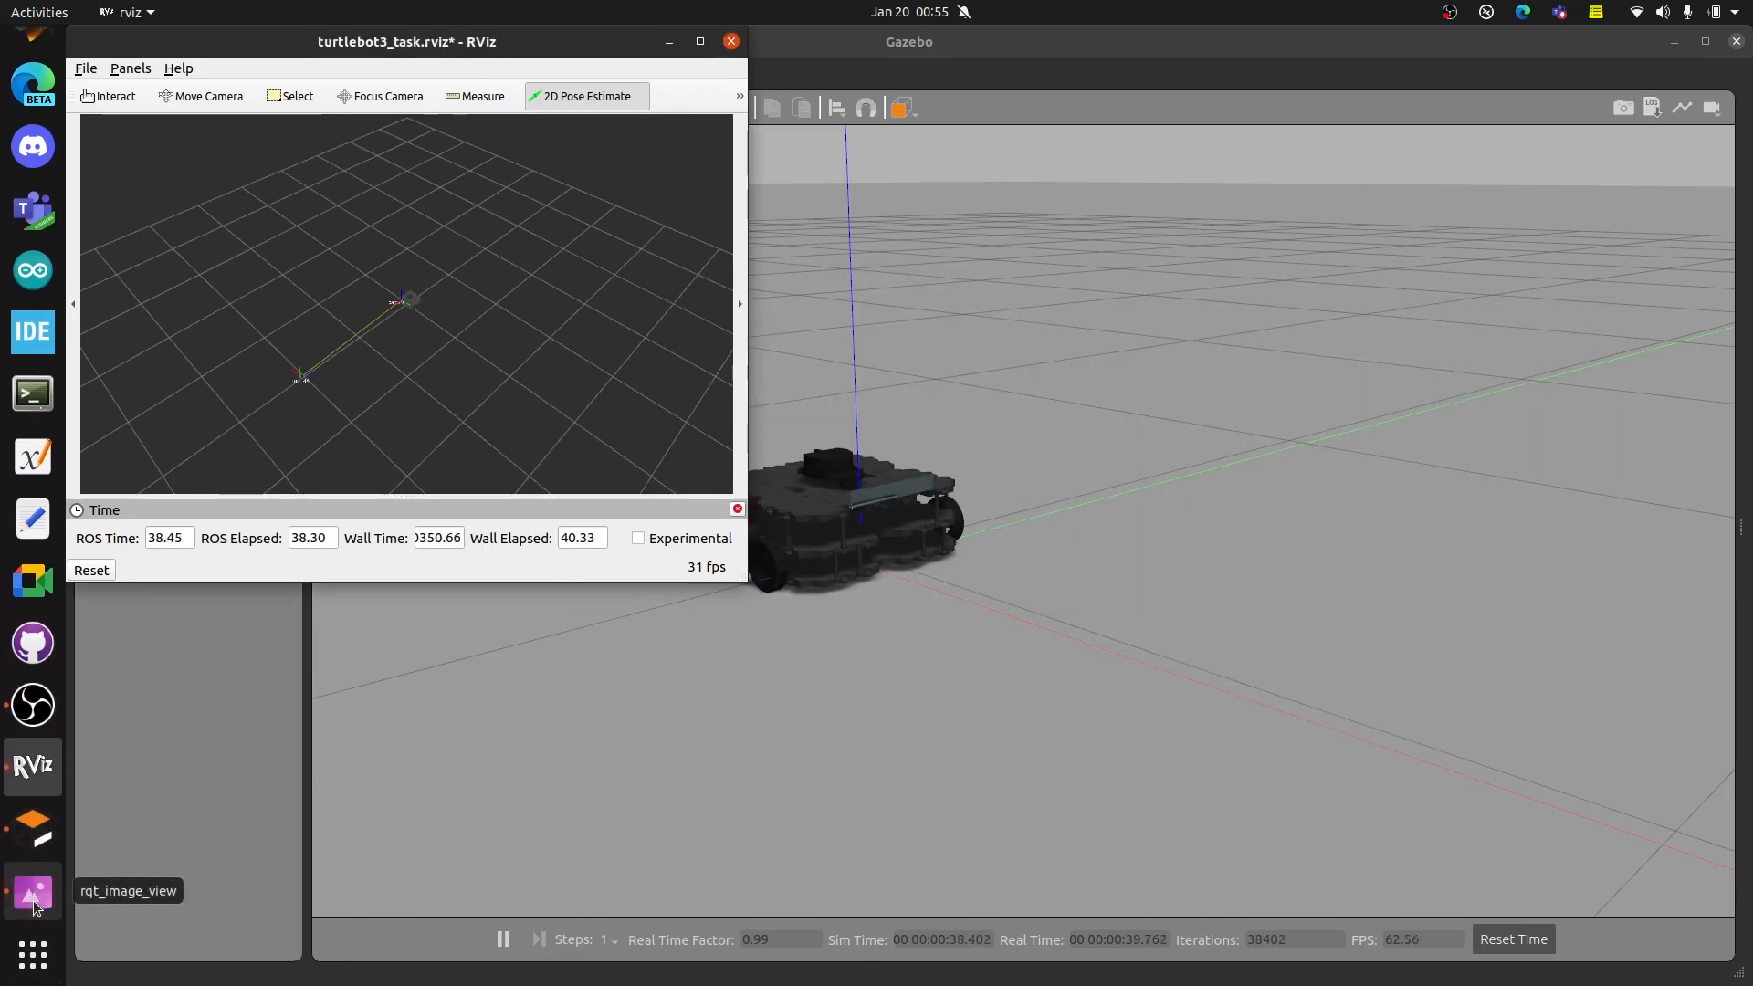
Show the /tag_detections_image feed in rqt_image_view and move it beside the Gazebo world.
left_click(33, 895)
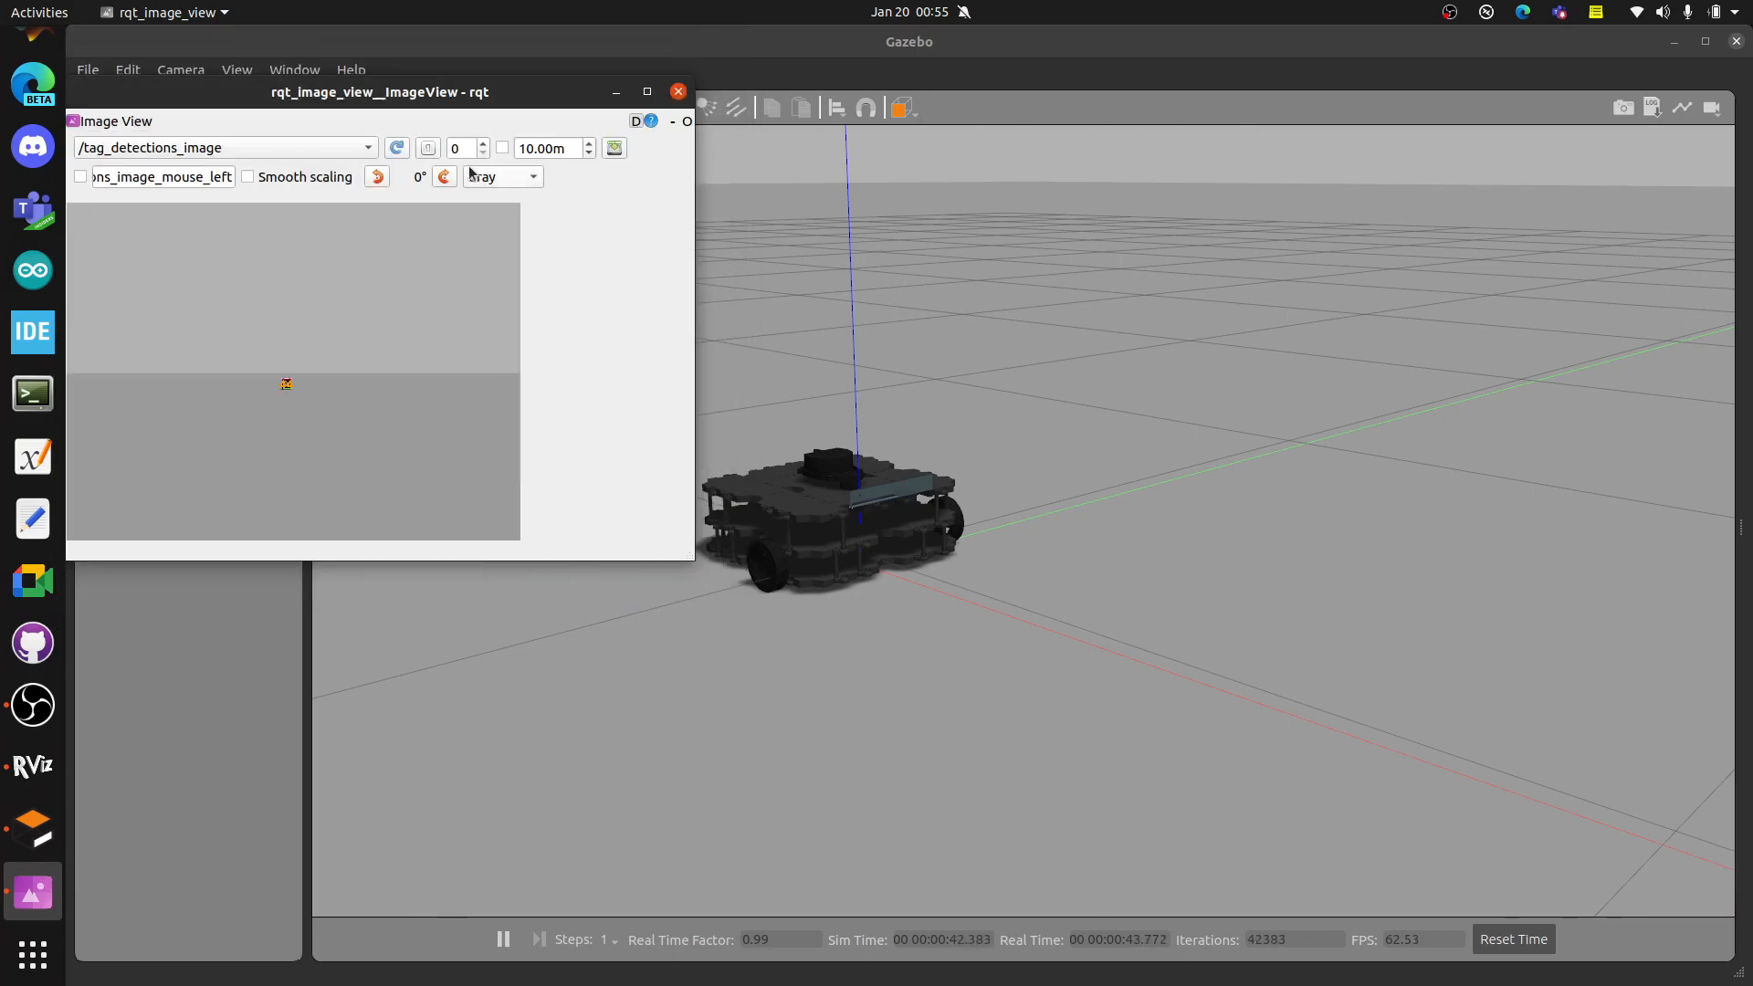
right_click(380, 493)
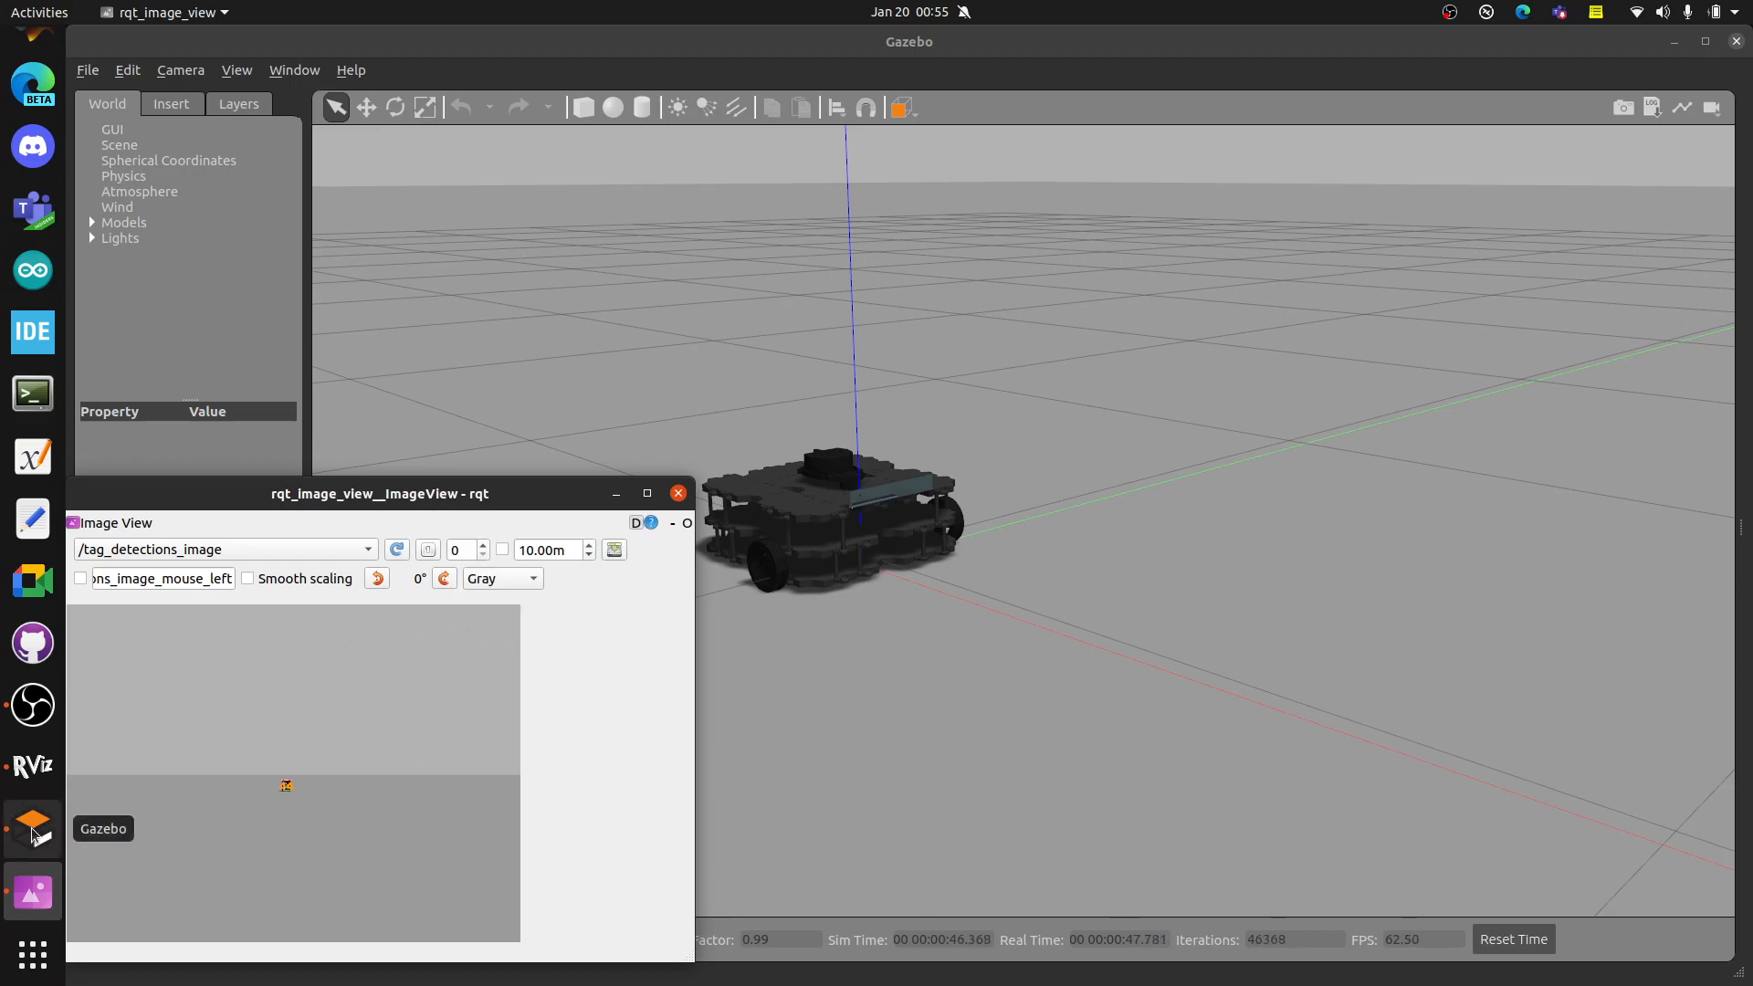
left_click_drag(380, 493, 409, 493)
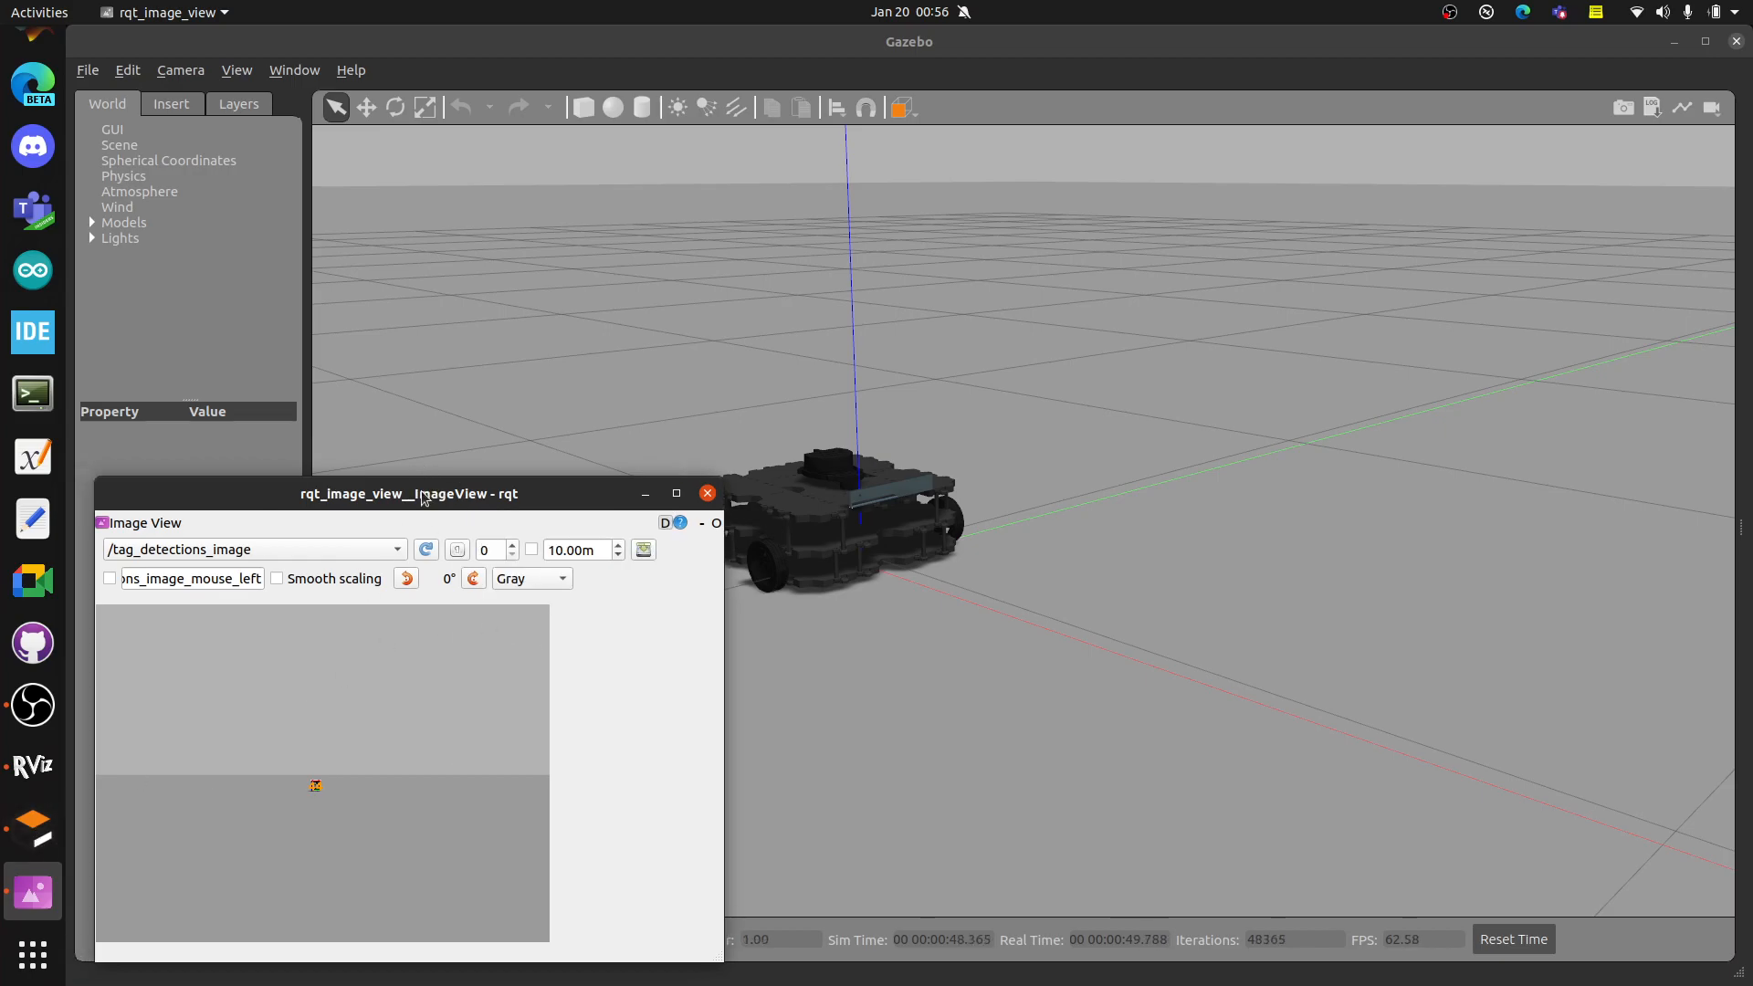
mouse_move(1051, 642)
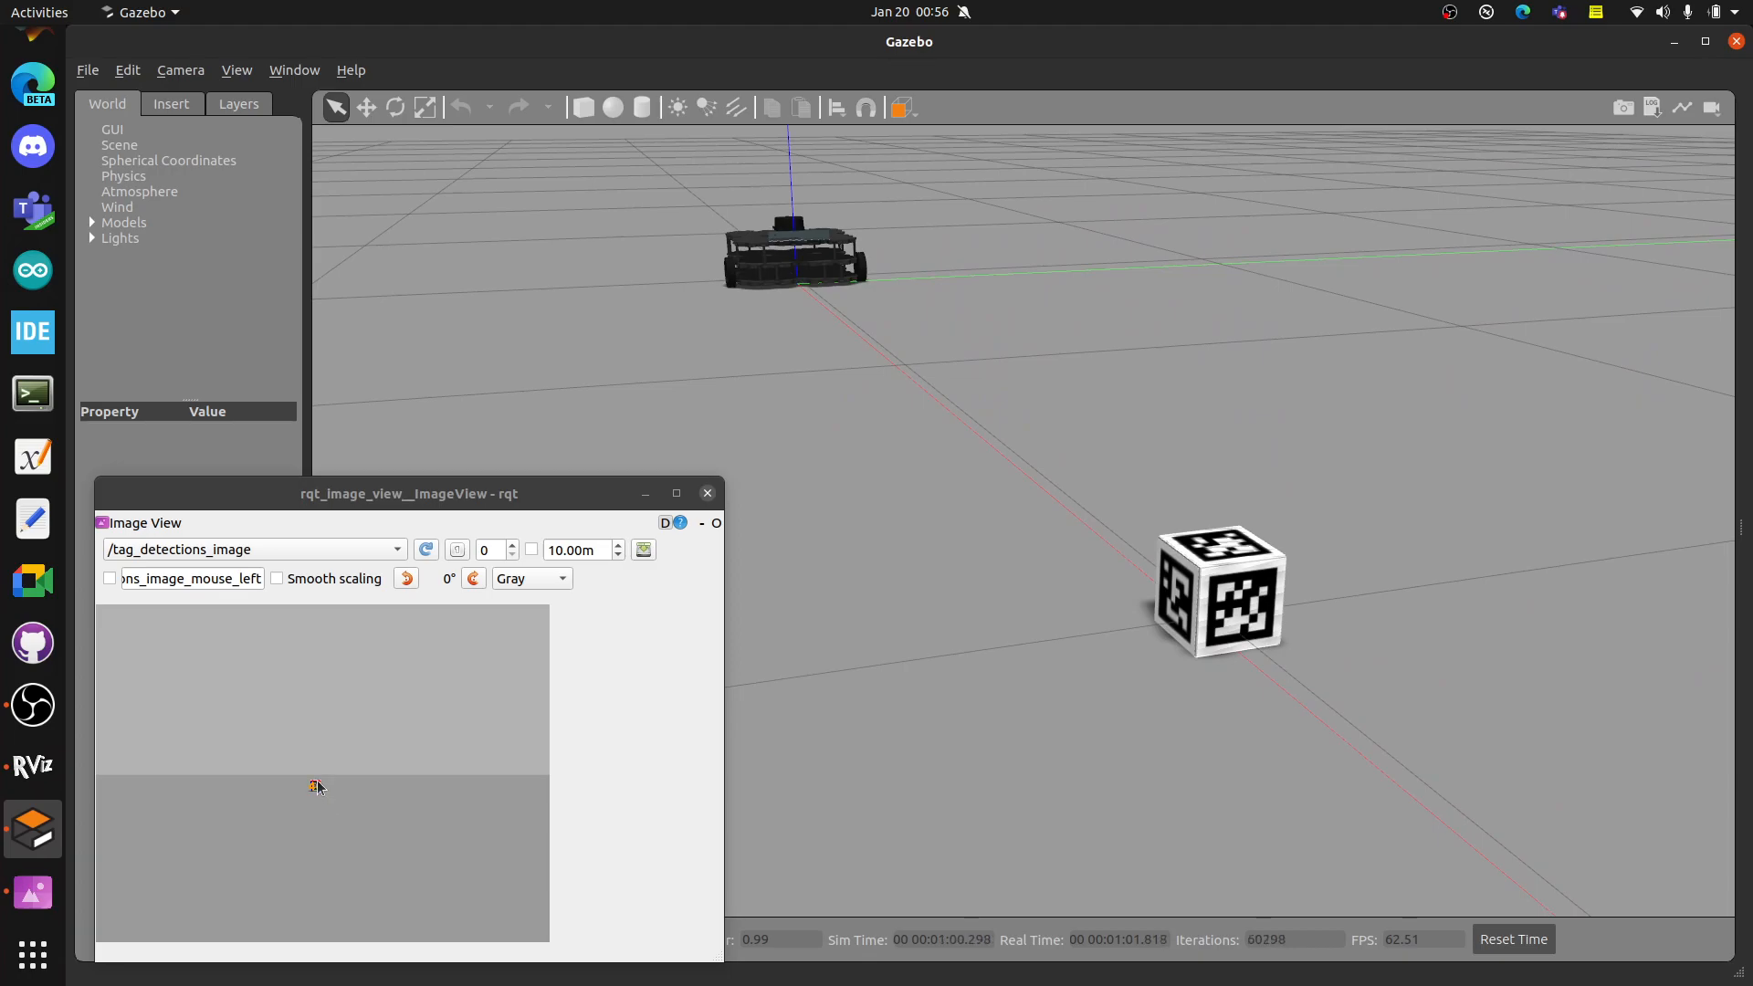
mouse_move(31, 892)
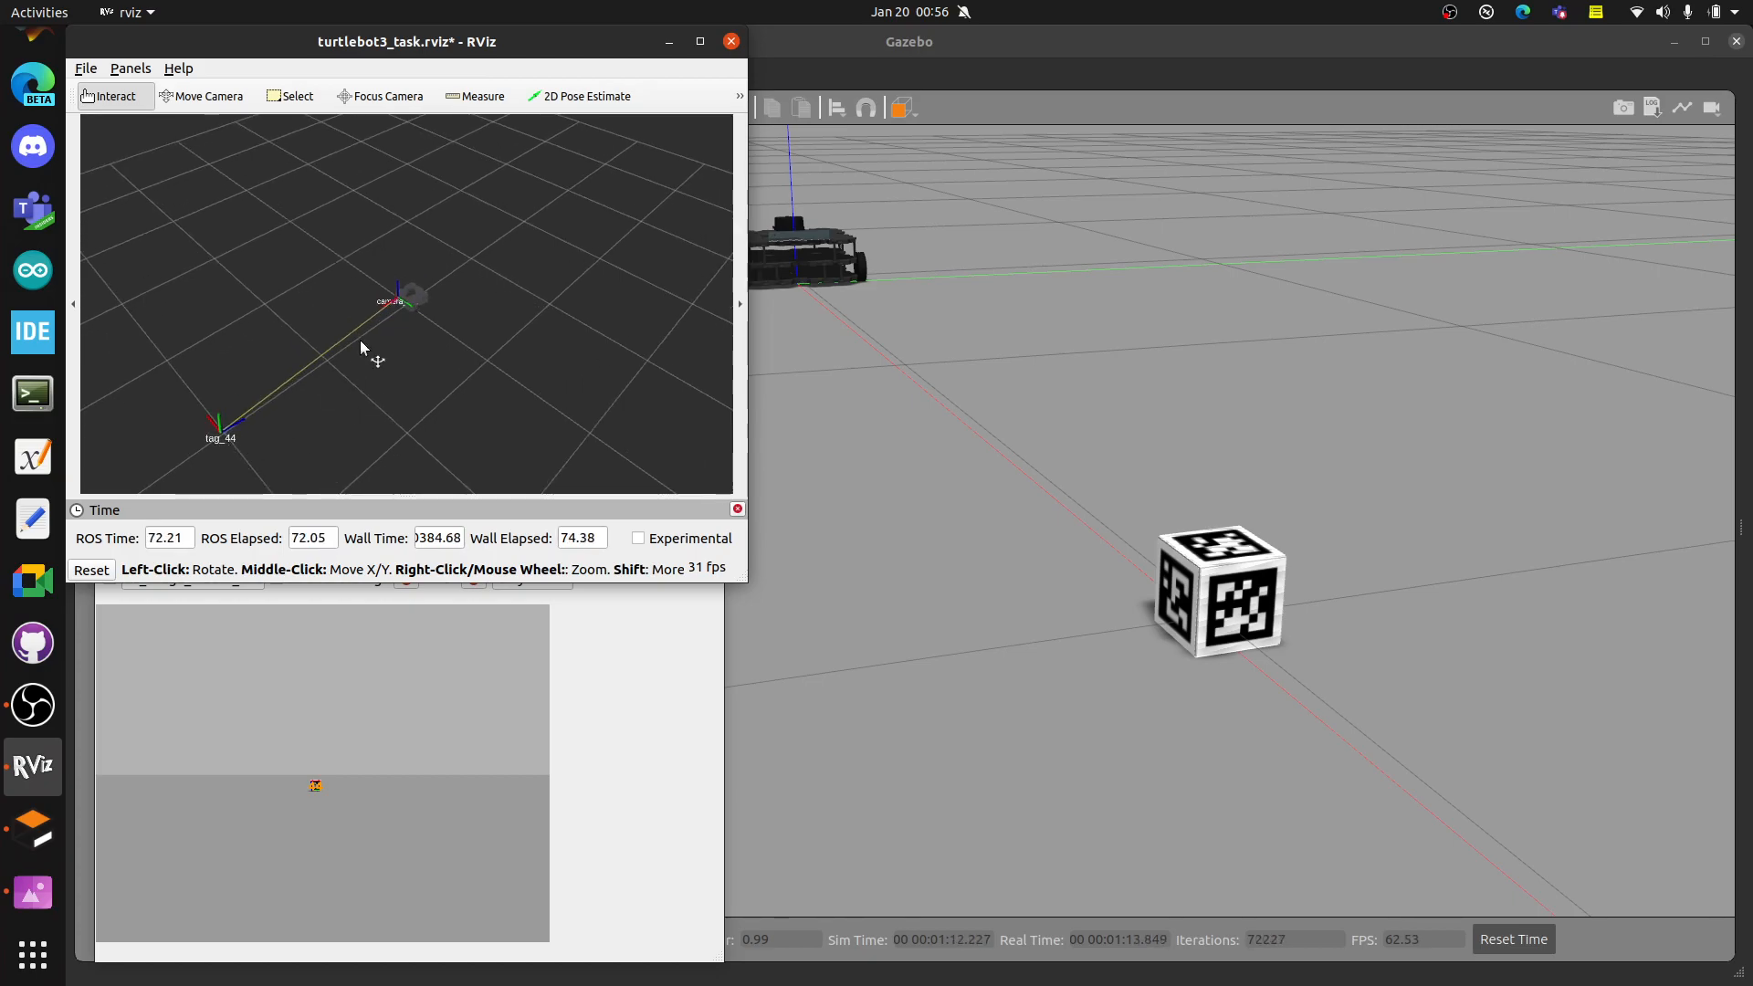
mouse_move(412, 309)
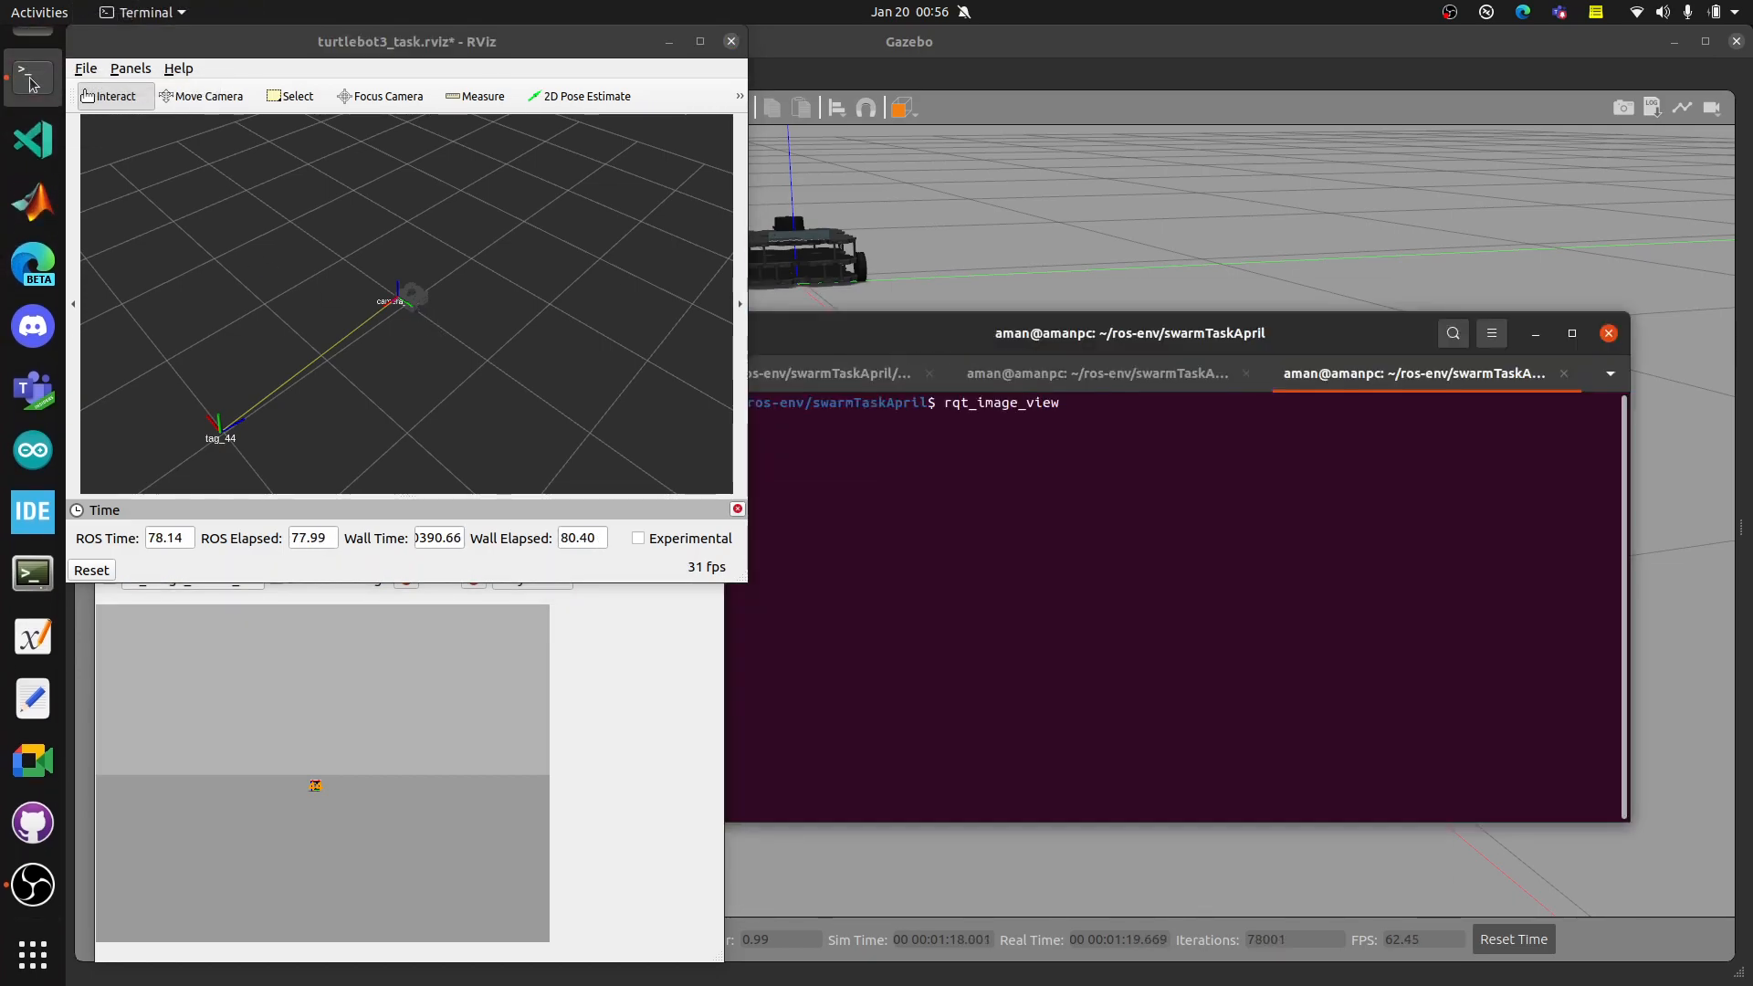
Set the terminal aside and select the AprilTag cube in Gazebo for repositioning.
left_click(1097, 372)
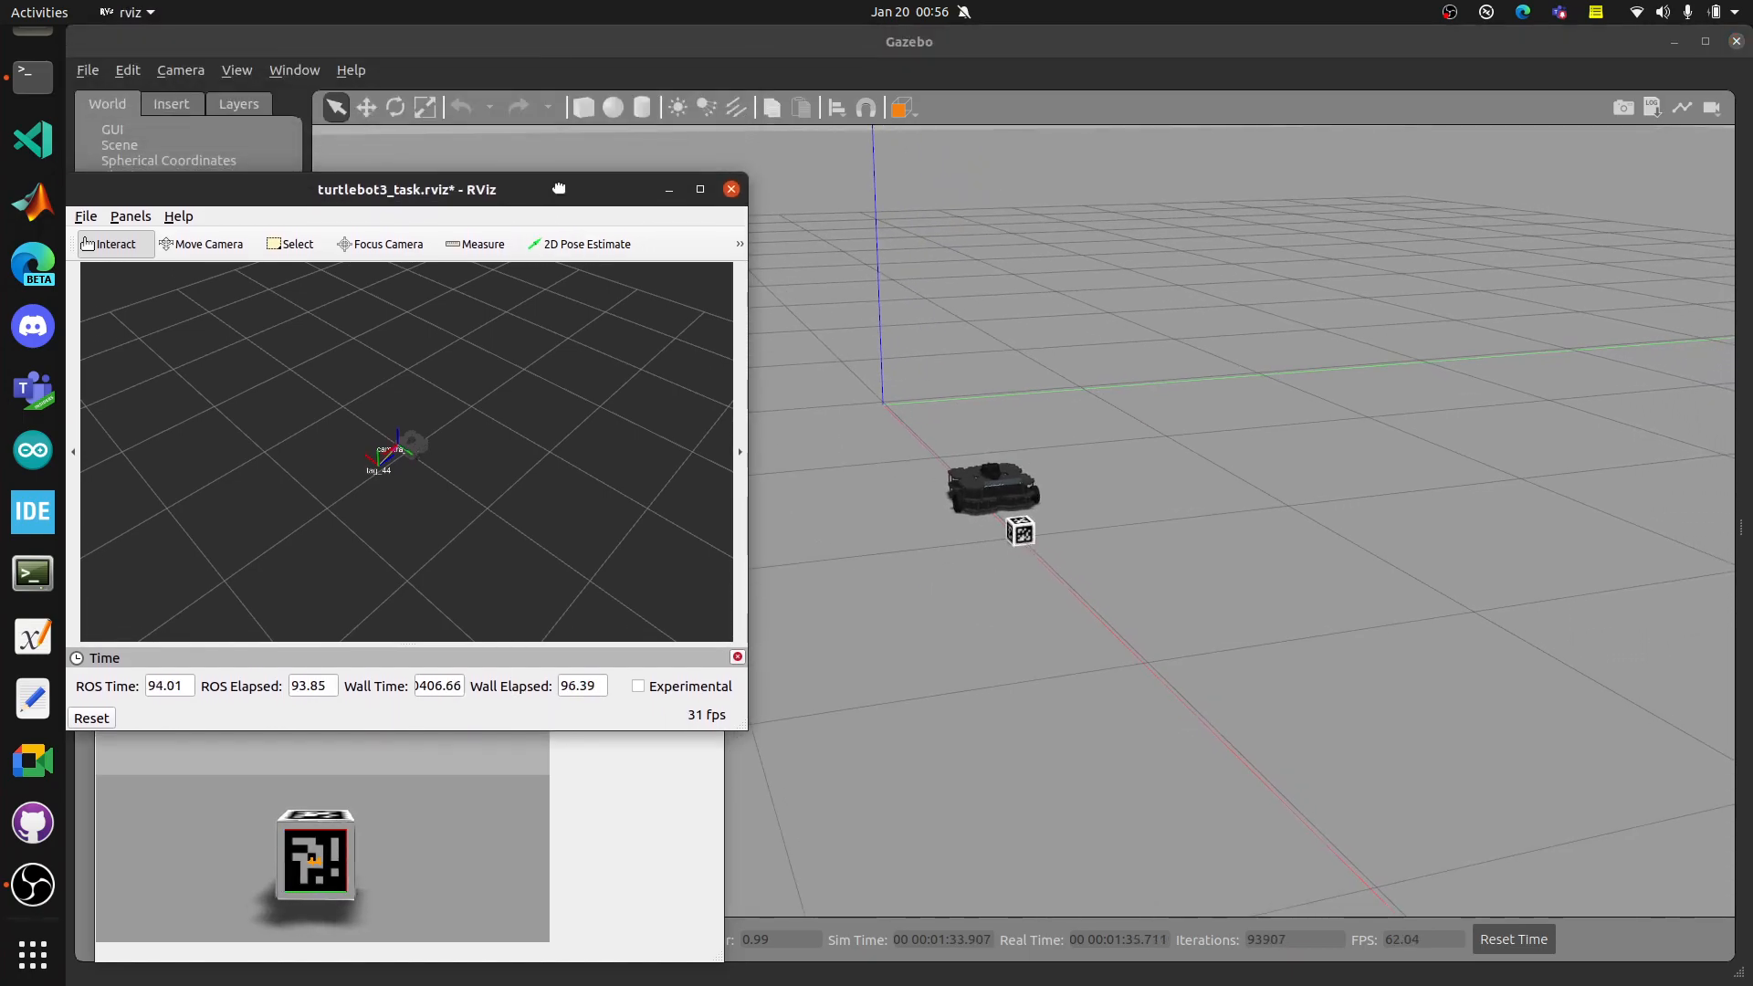
left_click(366, 108)
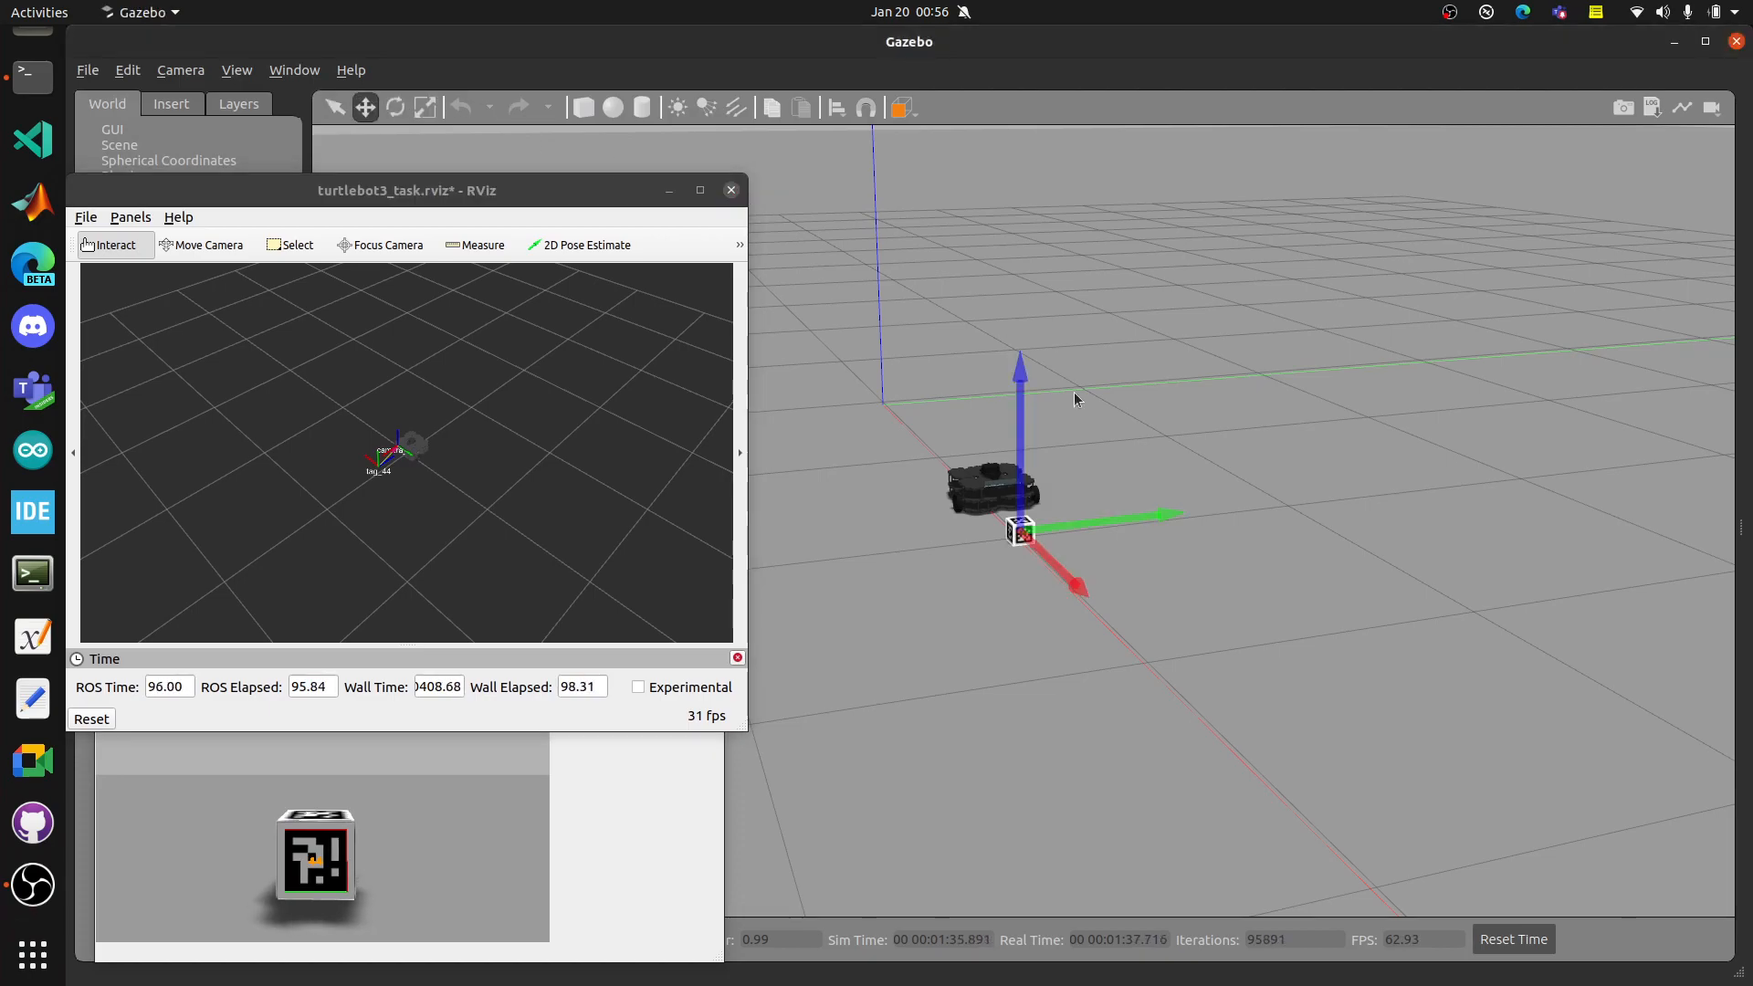